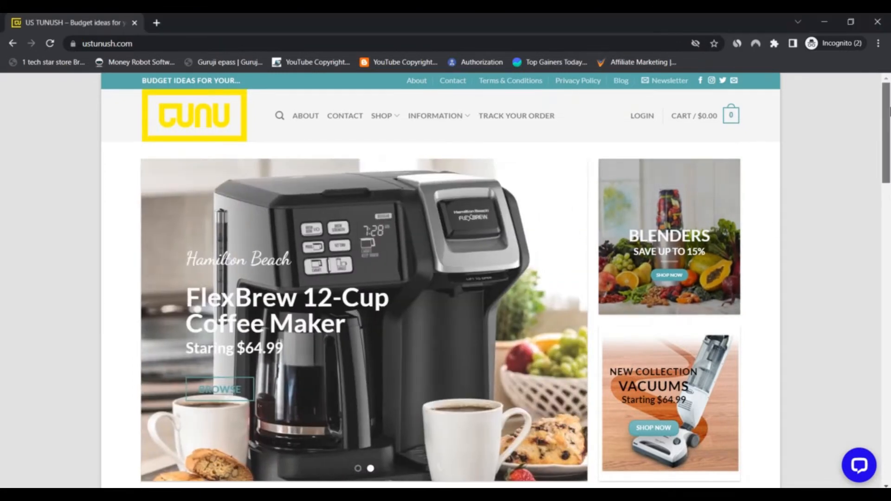
pyautogui.scroll(-3)
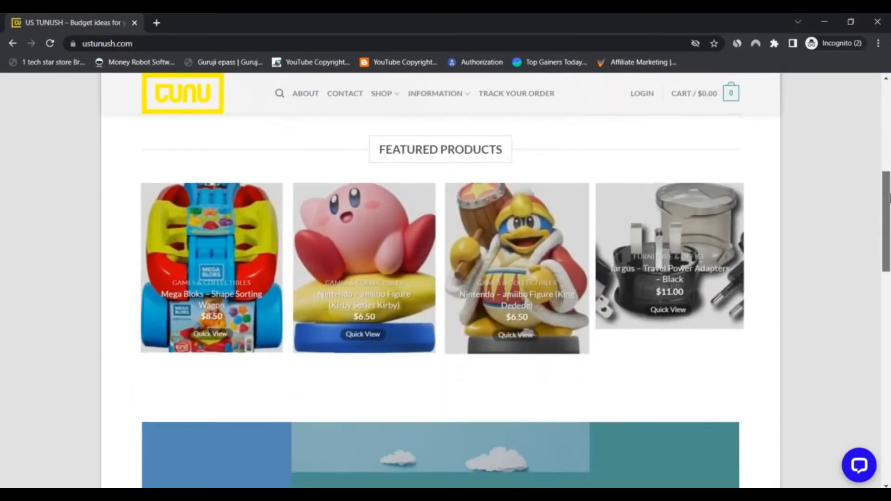
pyautogui.scroll(-3)
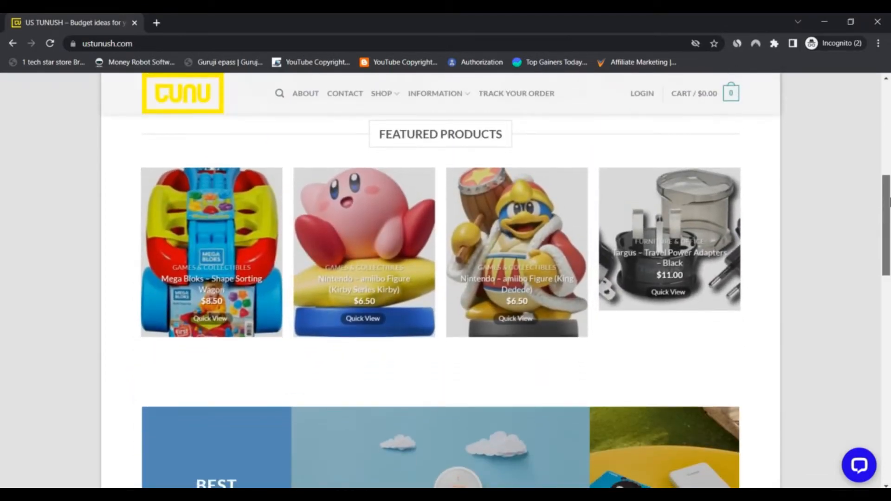
pyautogui.scroll(3)
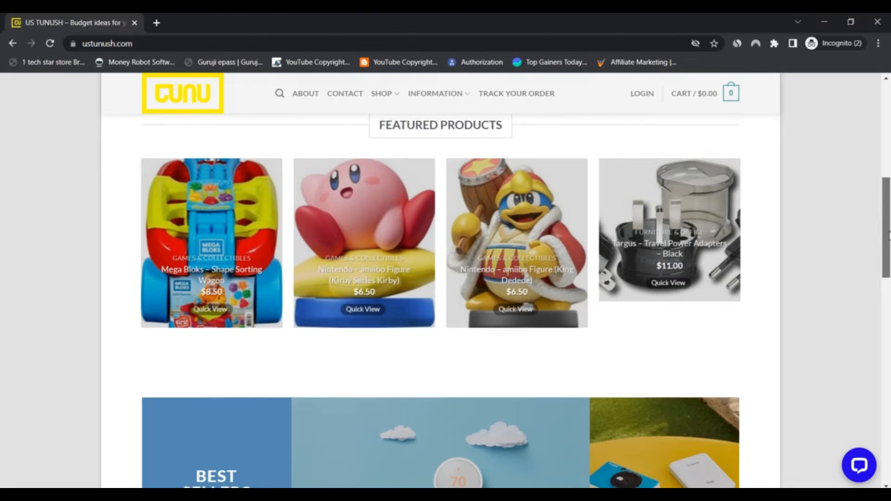
pyautogui.scroll(-3)
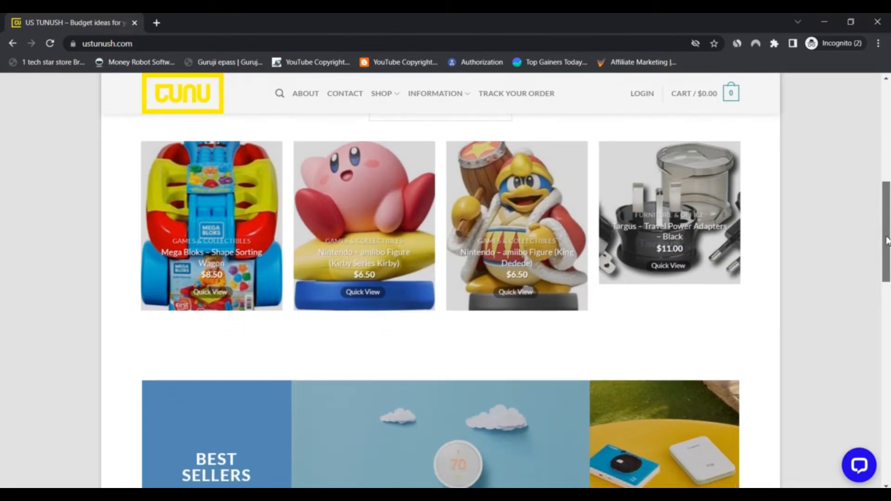
pyautogui.scroll(-3)
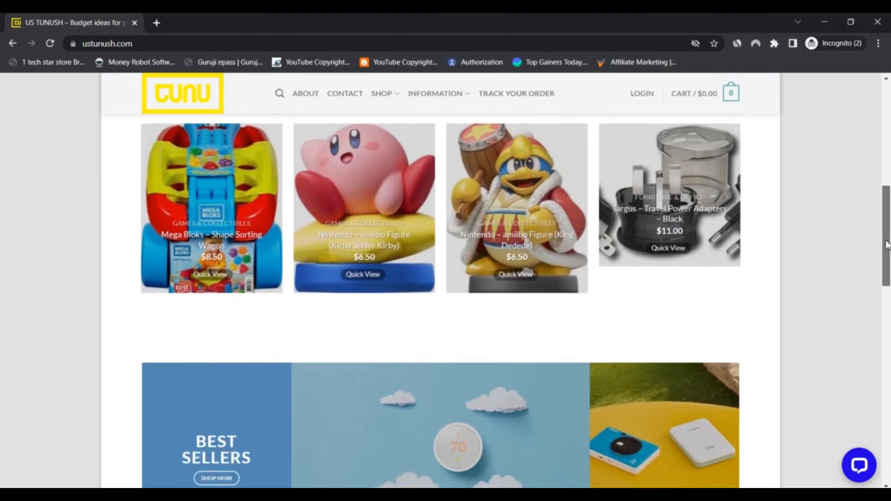
pyautogui.scroll(-3)
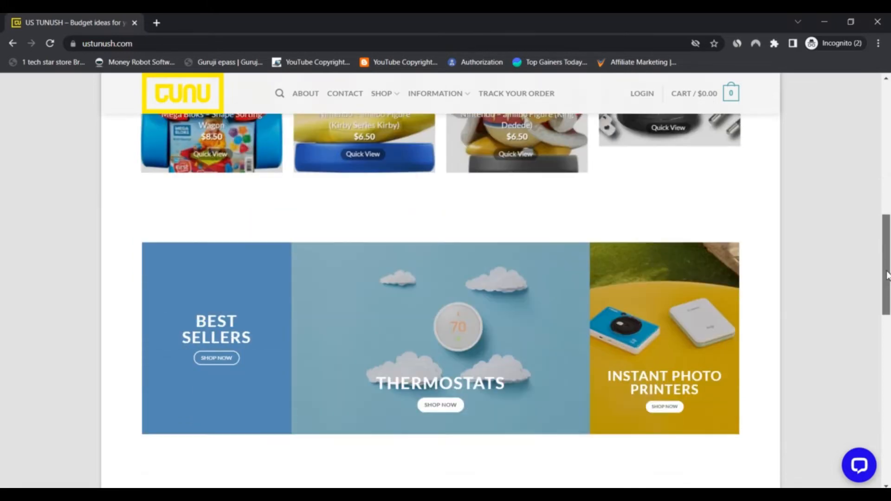
pyautogui.scroll(-3)
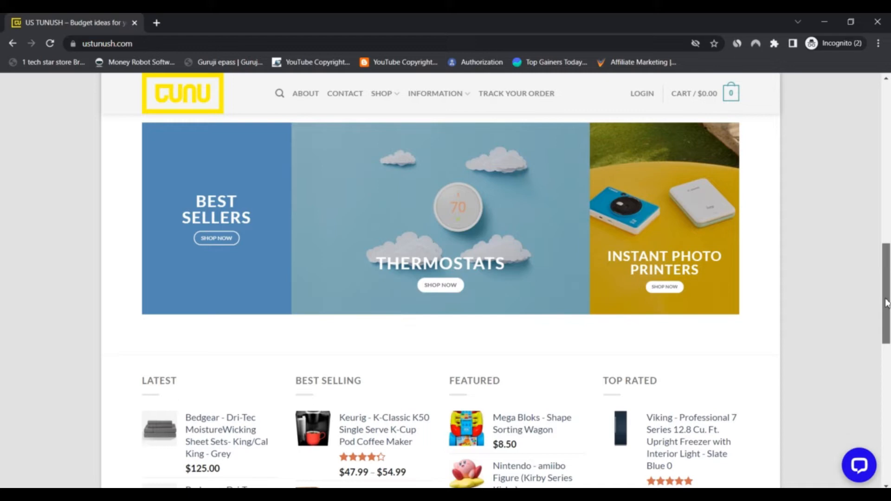
pyautogui.scroll(-3)
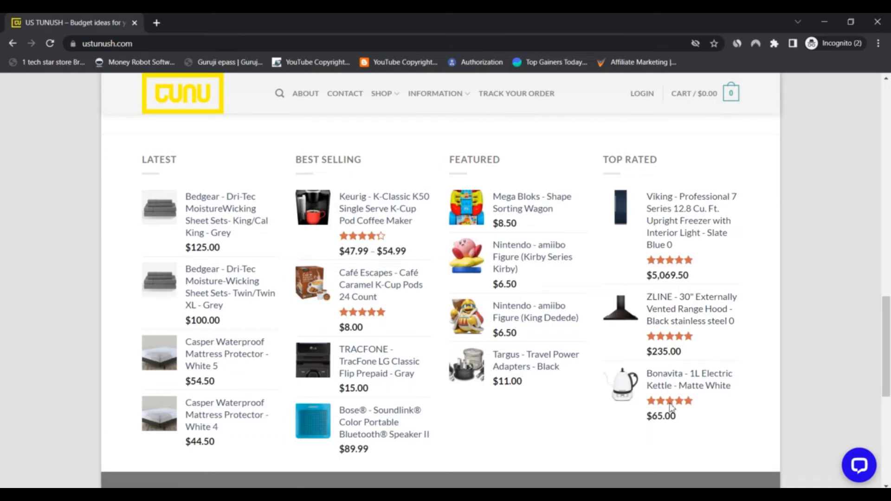
pyautogui.moveTo(436, 214)
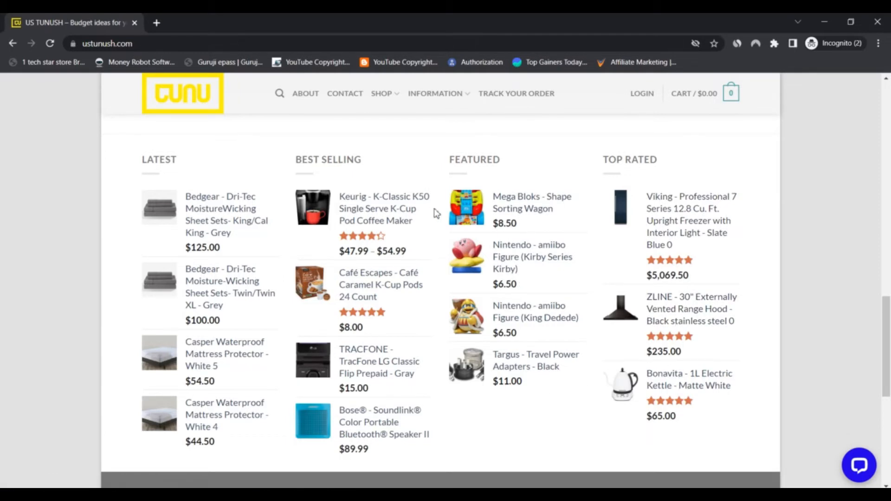
pyautogui.moveTo(238, 347)
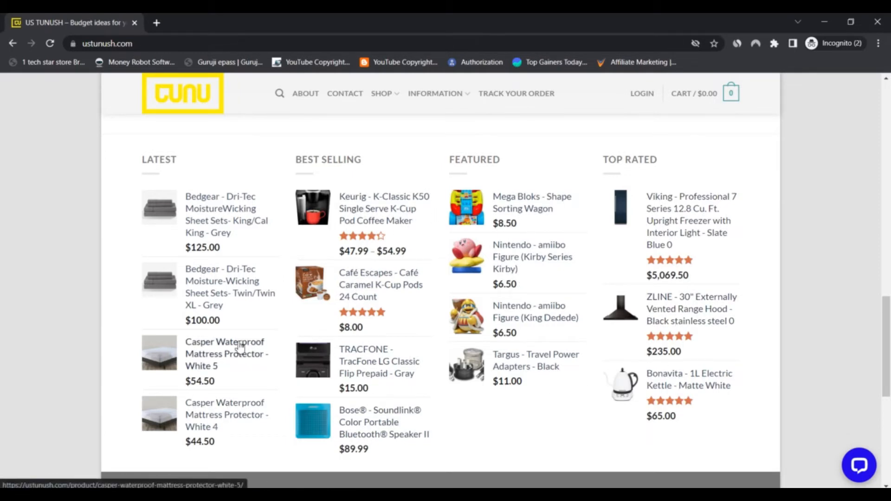
pyautogui.moveTo(221, 209)
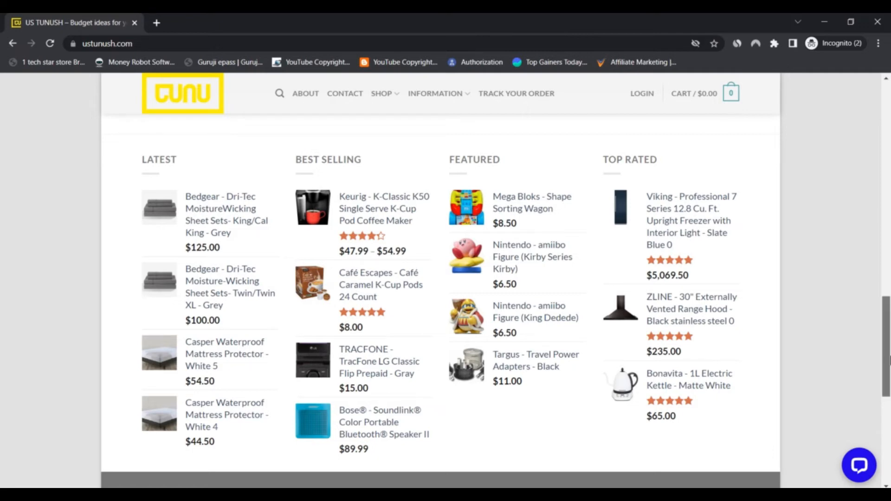
pyautogui.scroll(3)
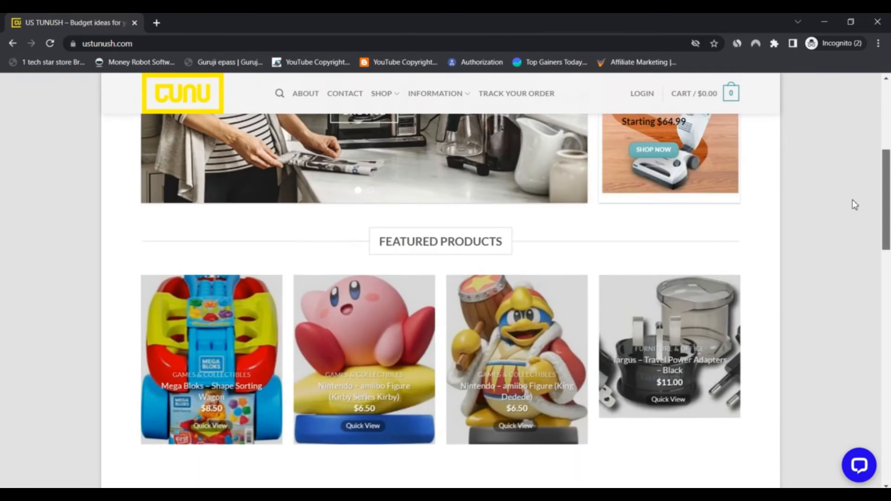
pyautogui.scroll(3)
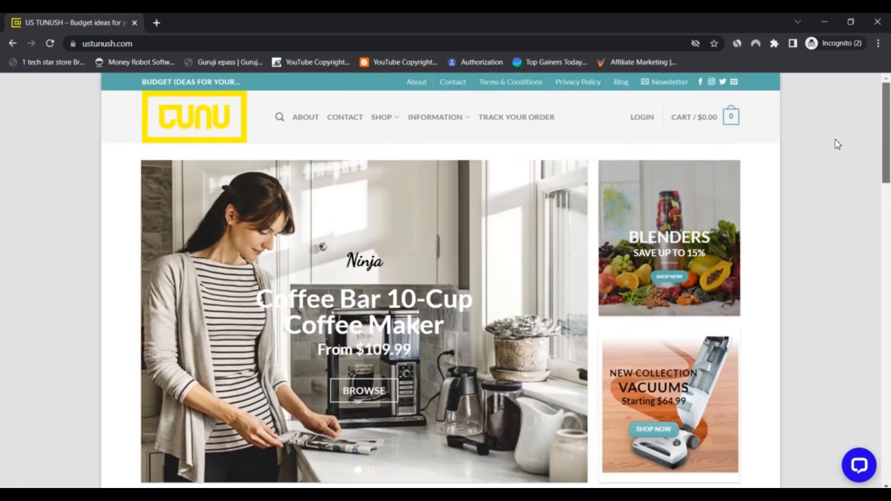